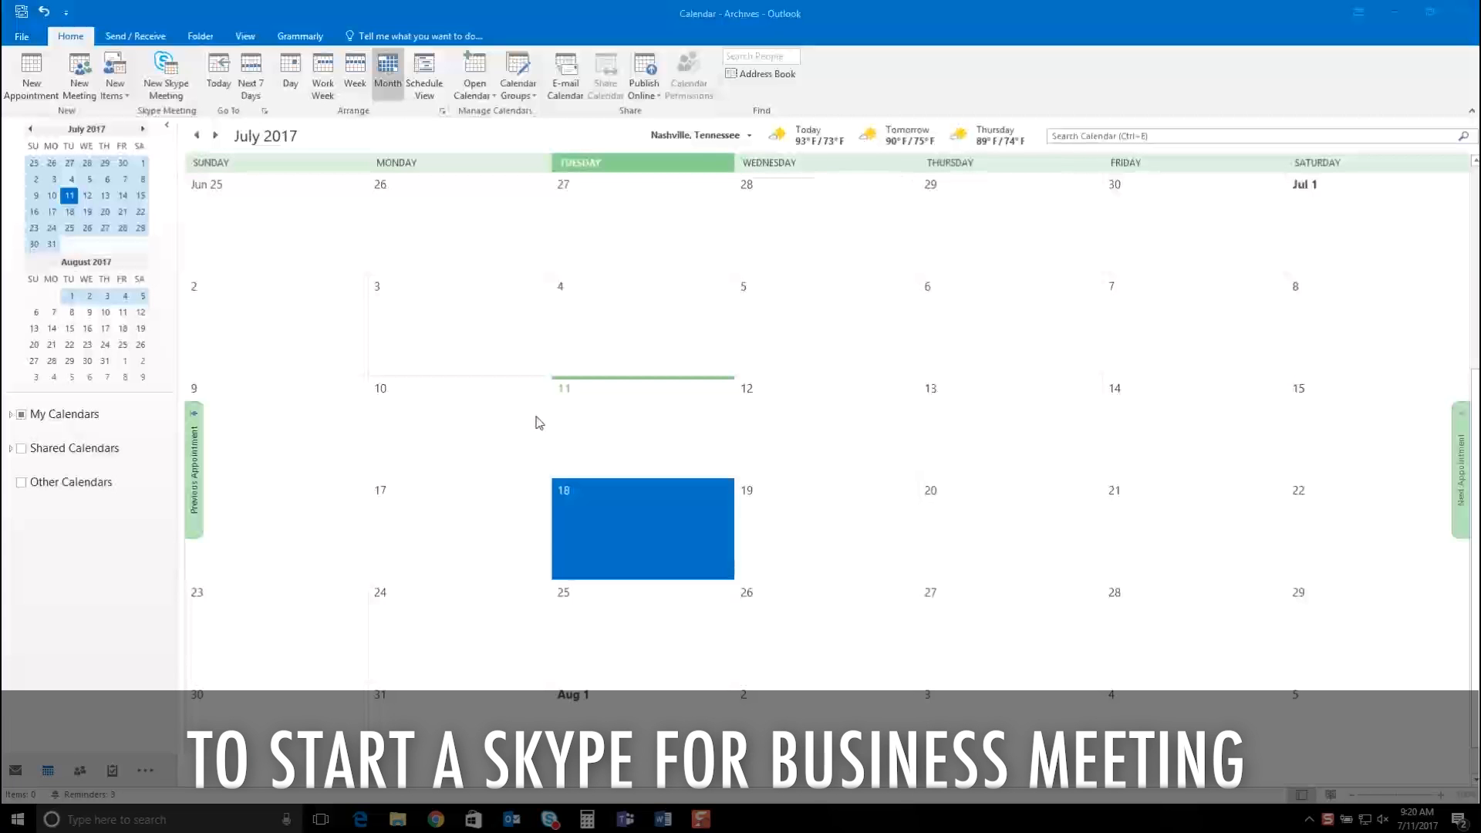
{"action": "mouse_move", "coordinate": [353, 319]}
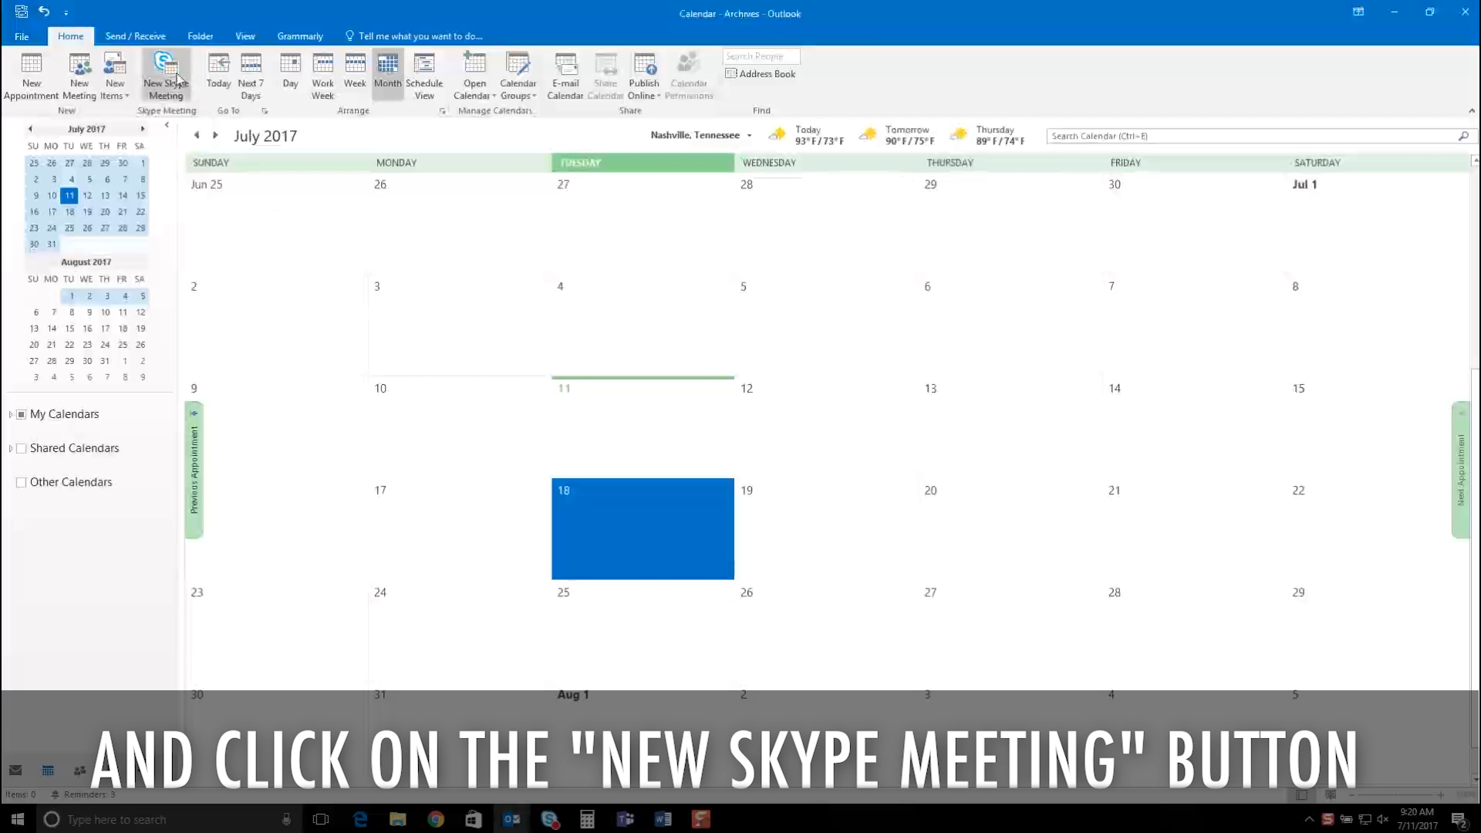
Start a new Skype meeting from the Home tab of the July 2017 calendar.
{"action": "left_click", "coordinate": [165, 75]}
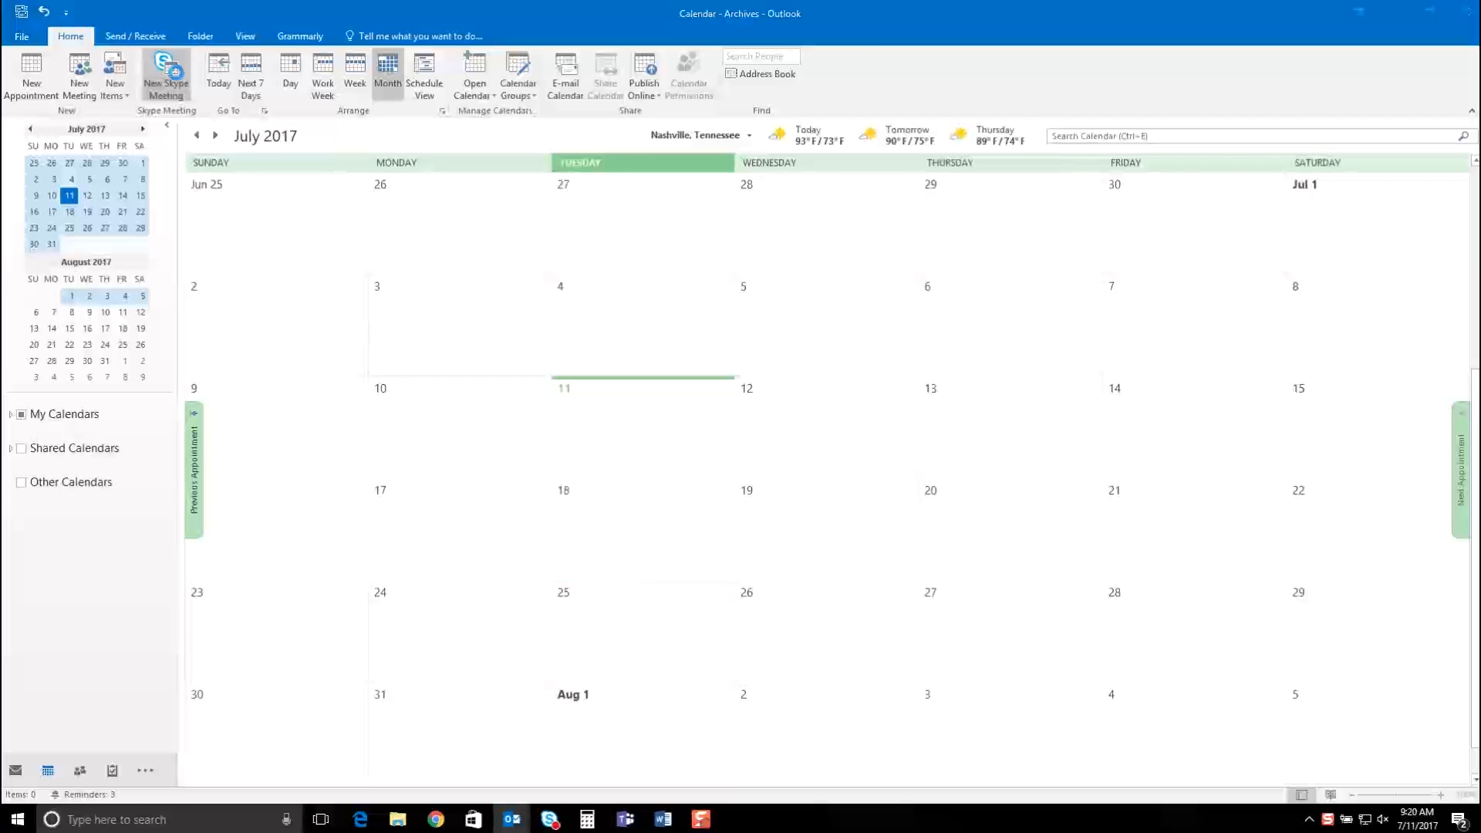
Add two attendees, enter subject 'sfb meeting', and set the end date to 7/18/2017.
{"action": "left_click", "coordinate": [164, 75]}
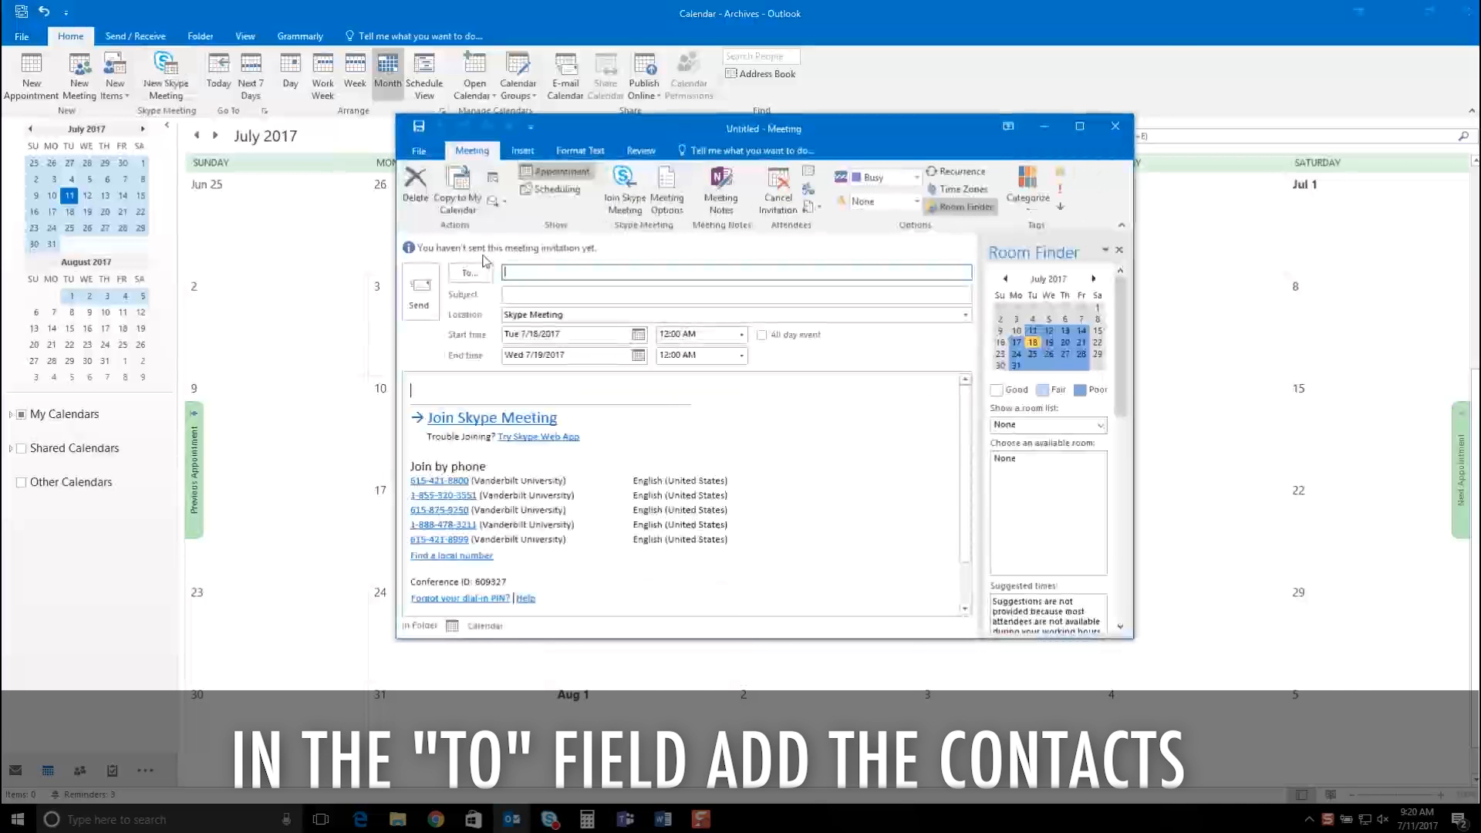
{"action": "type", "text": "bate"}
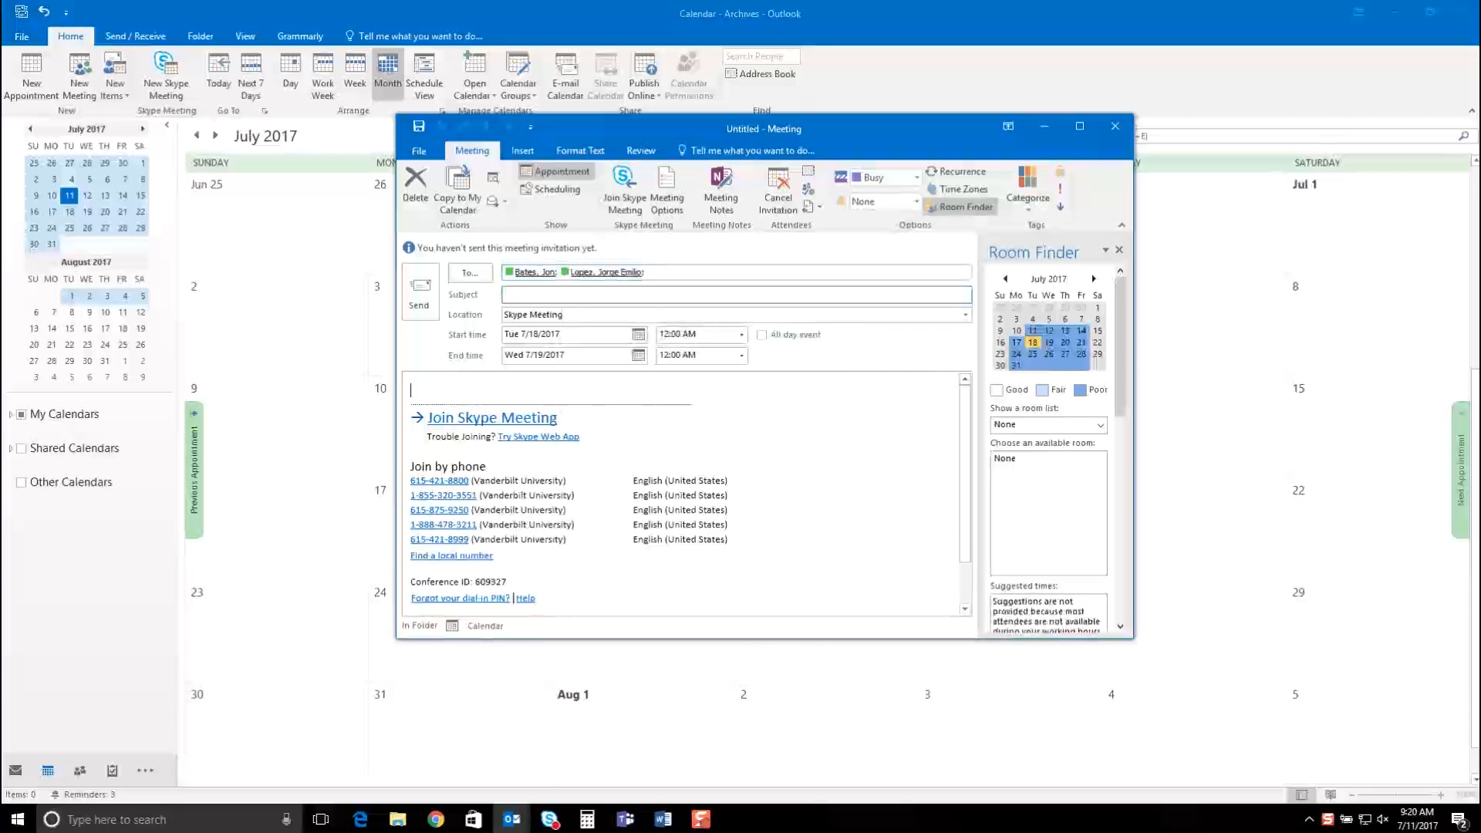
{"action": "type", "text": "sfb mee"}
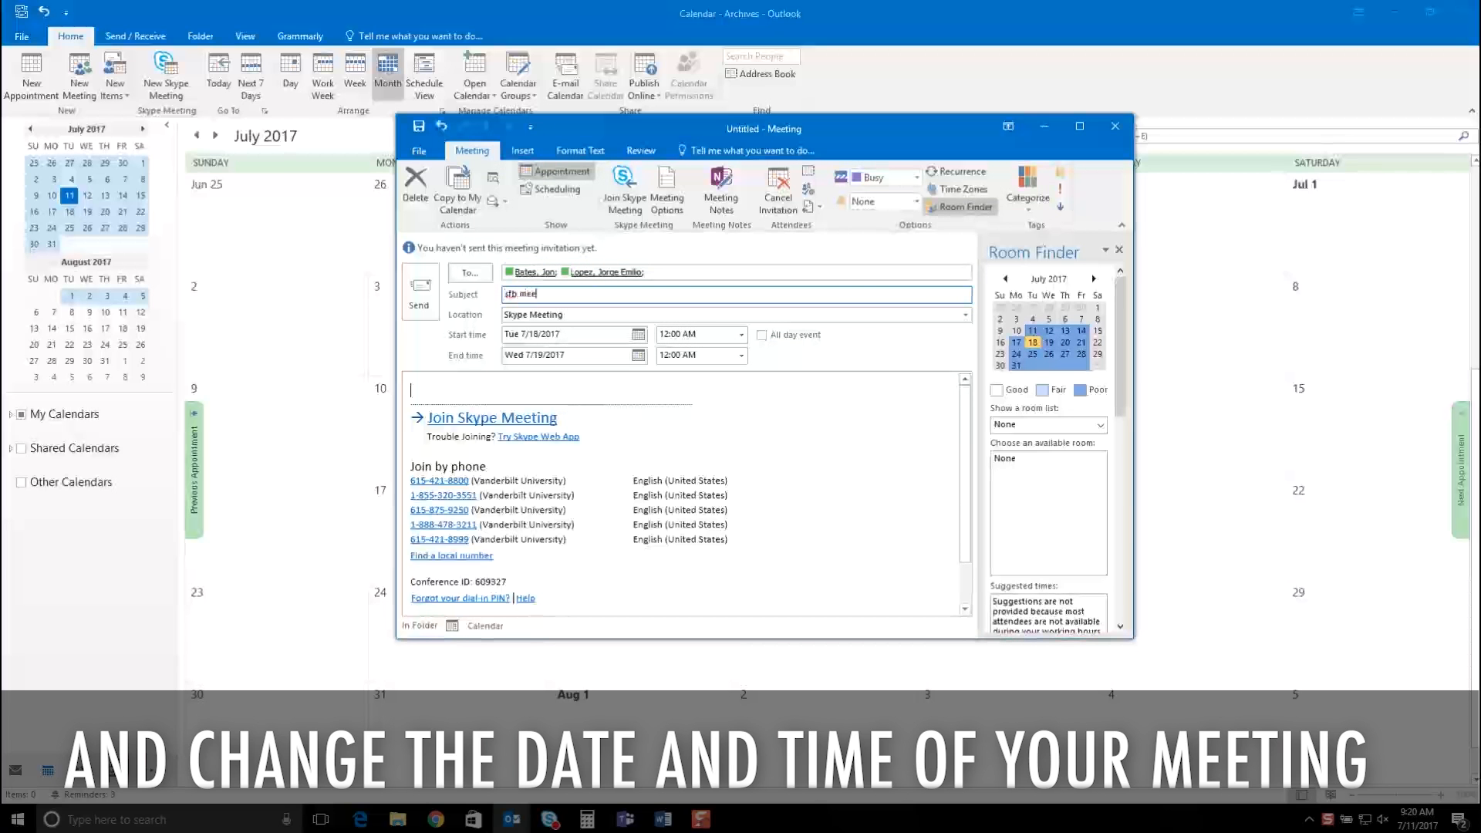
{"action": "type", "text": "ting"}
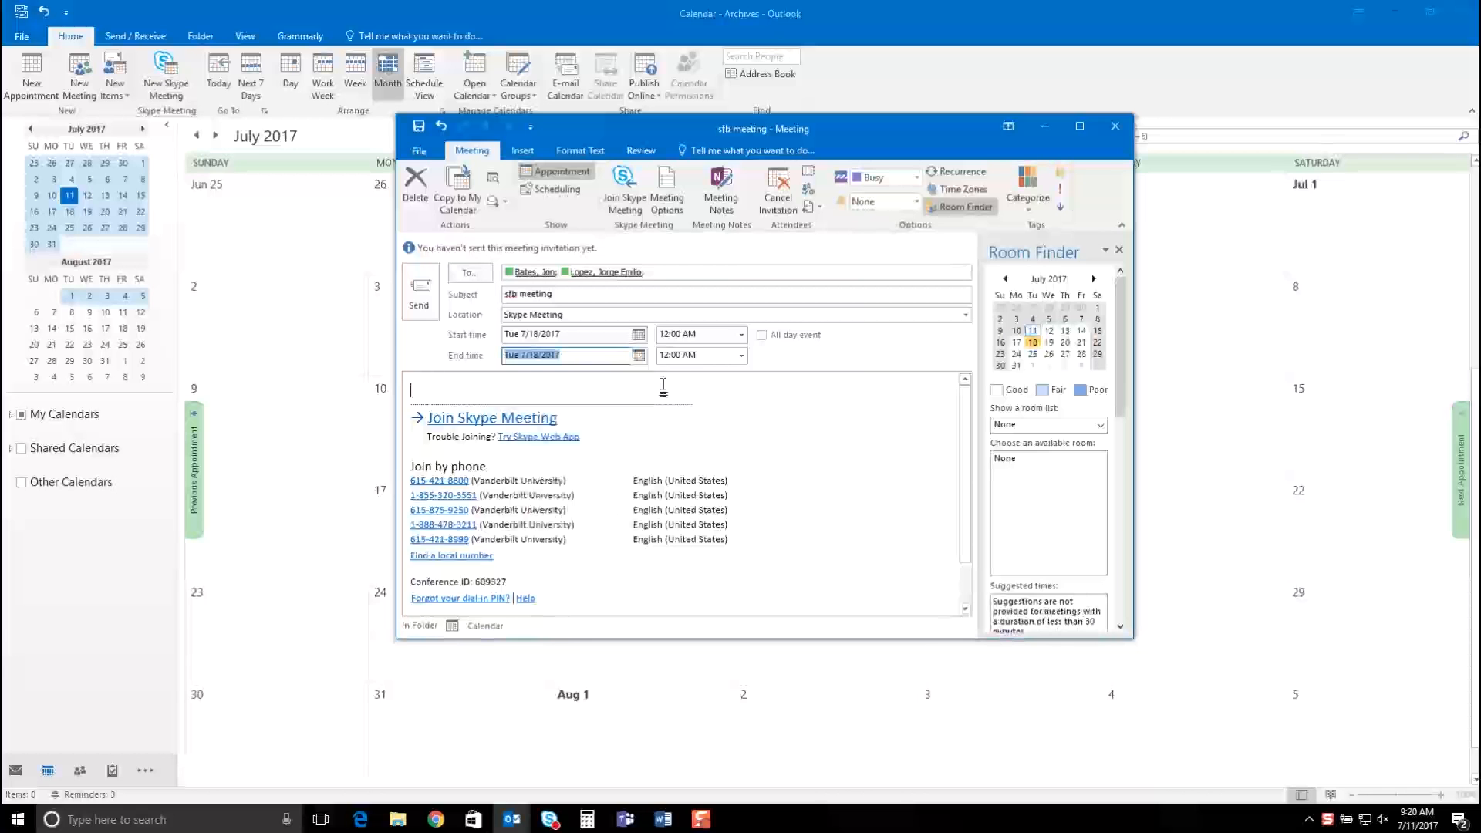
Time the meeting 12:00 PM to 1:00 PM and type 'Agenda' in the body.
{"action": "left_click", "coordinate": [741, 334]}
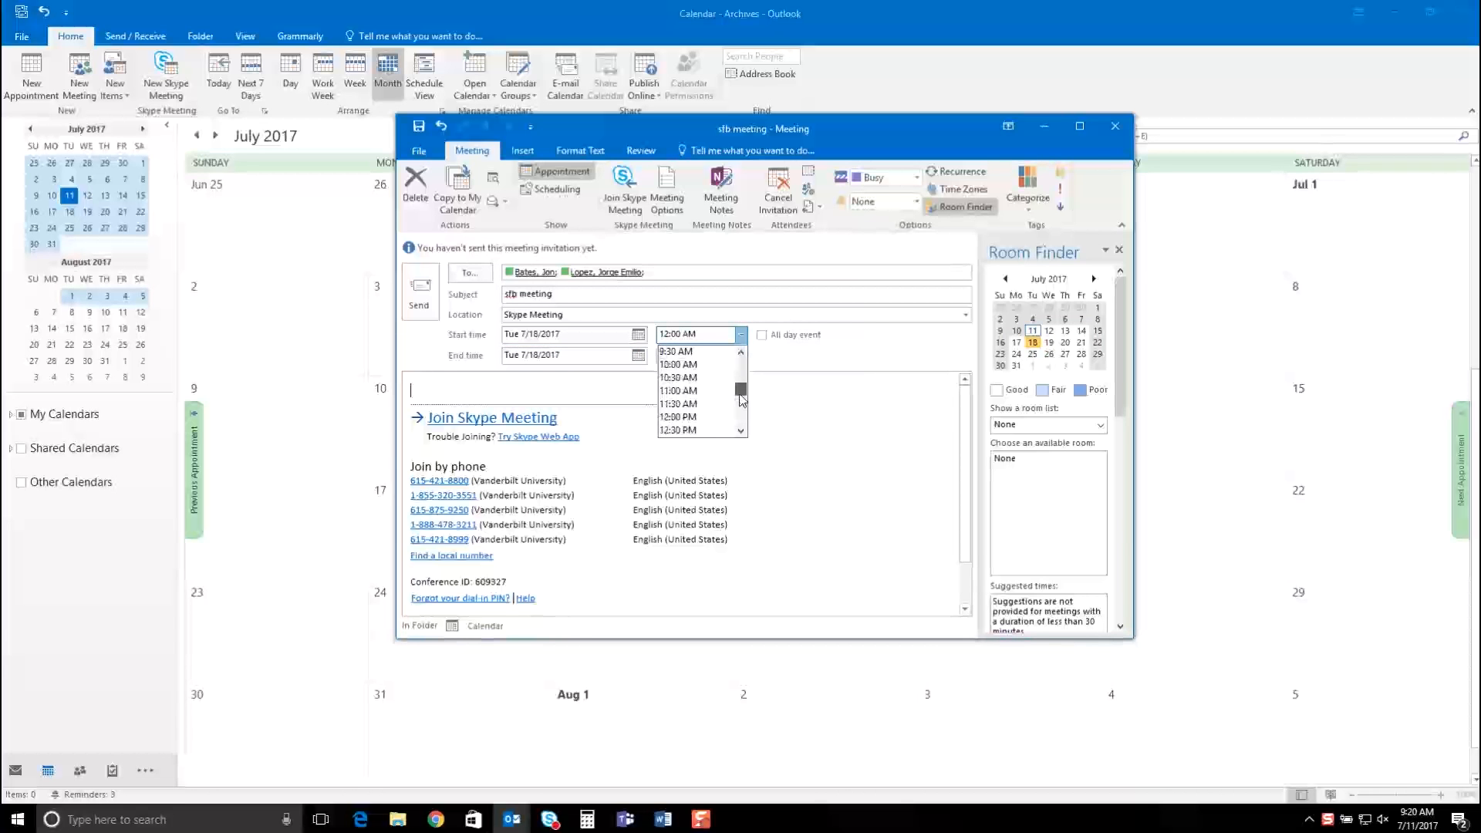
{"action": "left_click", "coordinate": [678, 417]}
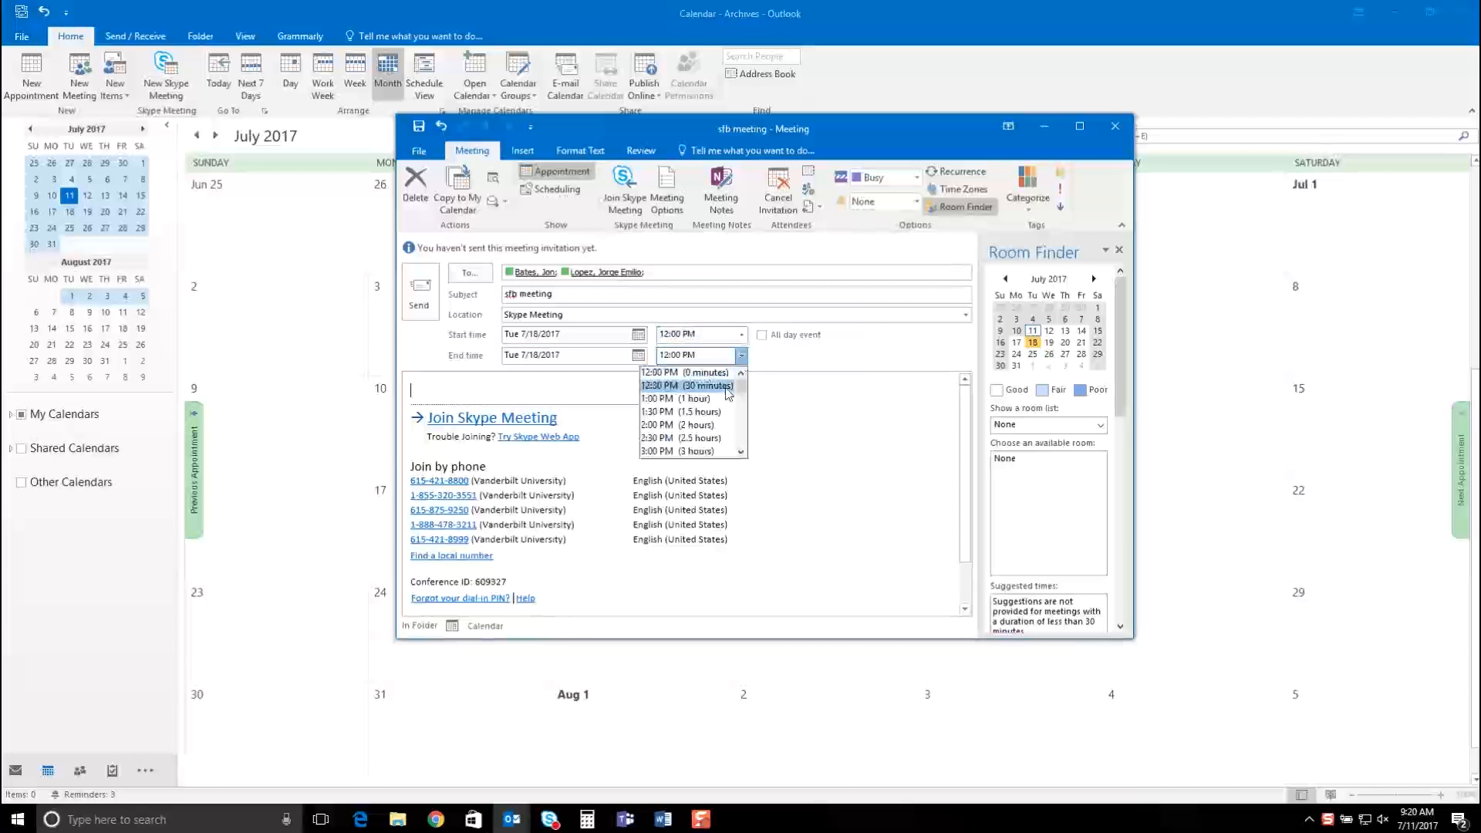
{"action": "left_click", "coordinate": [673, 398]}
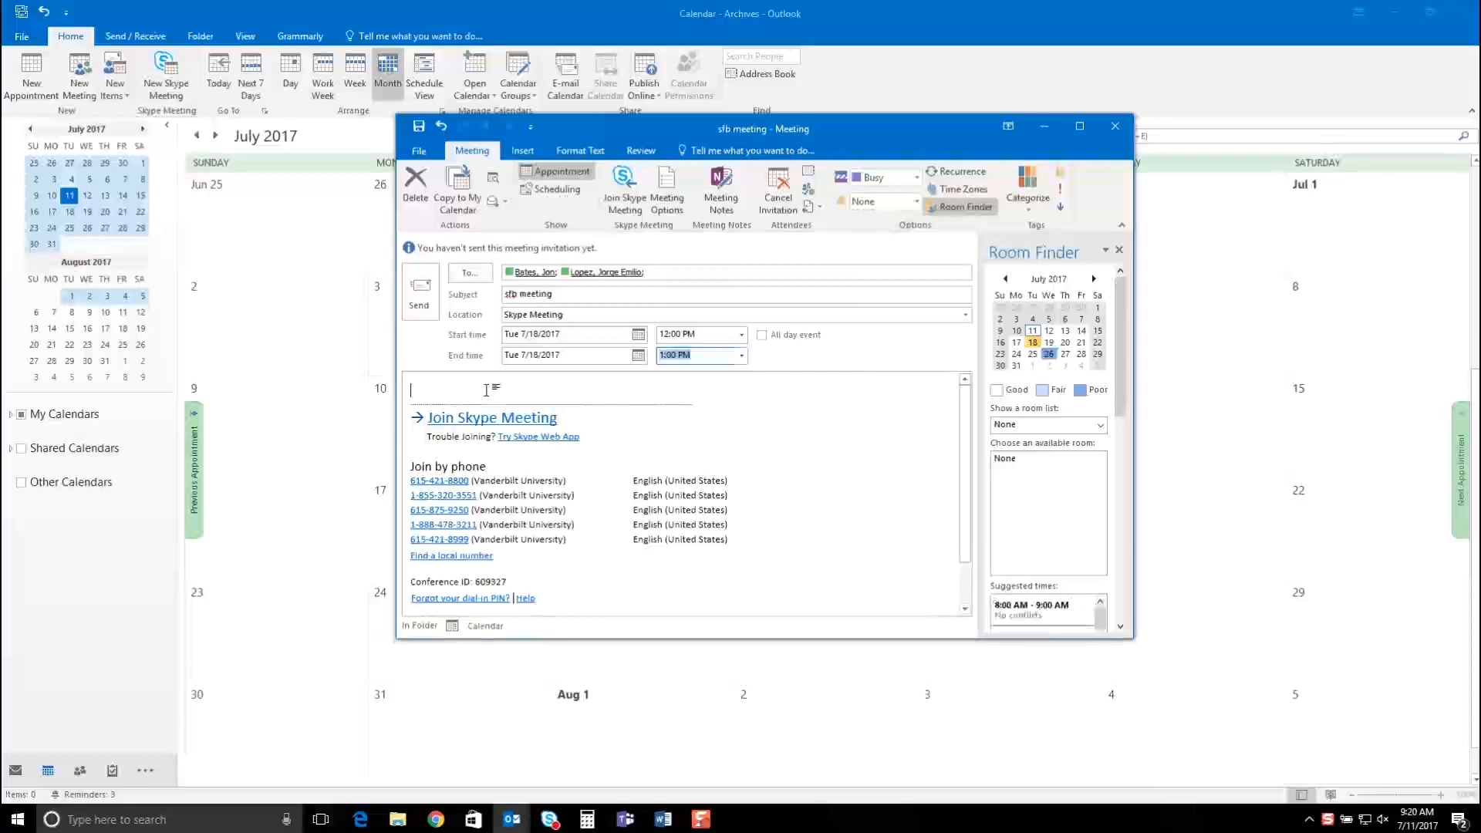
{"action": "type", "text": "Agenda"}
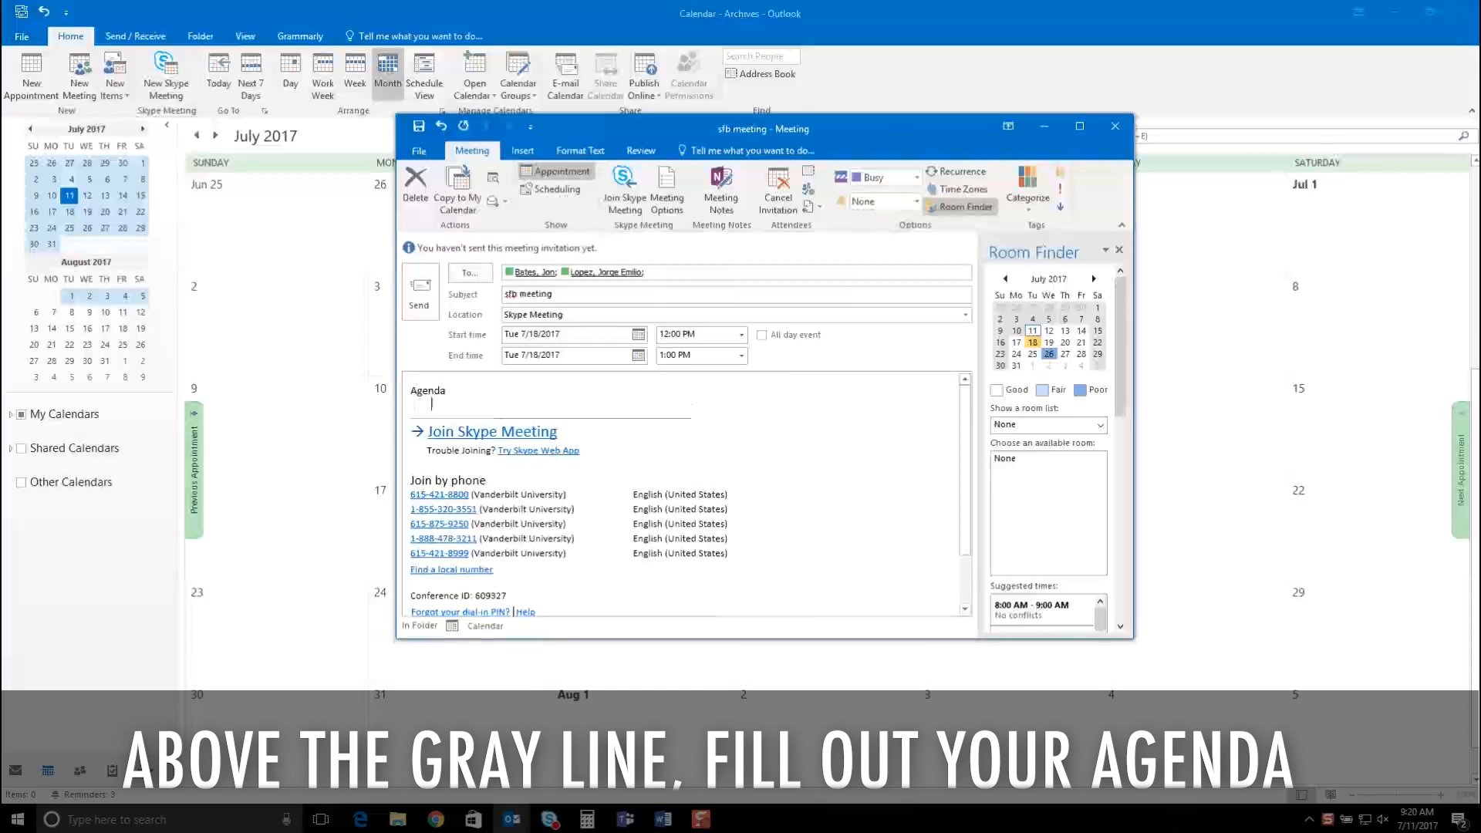
Type 'How to start a skype for business meeting.' below the Agenda heading.
{"action": "type", "text": "How to st"}
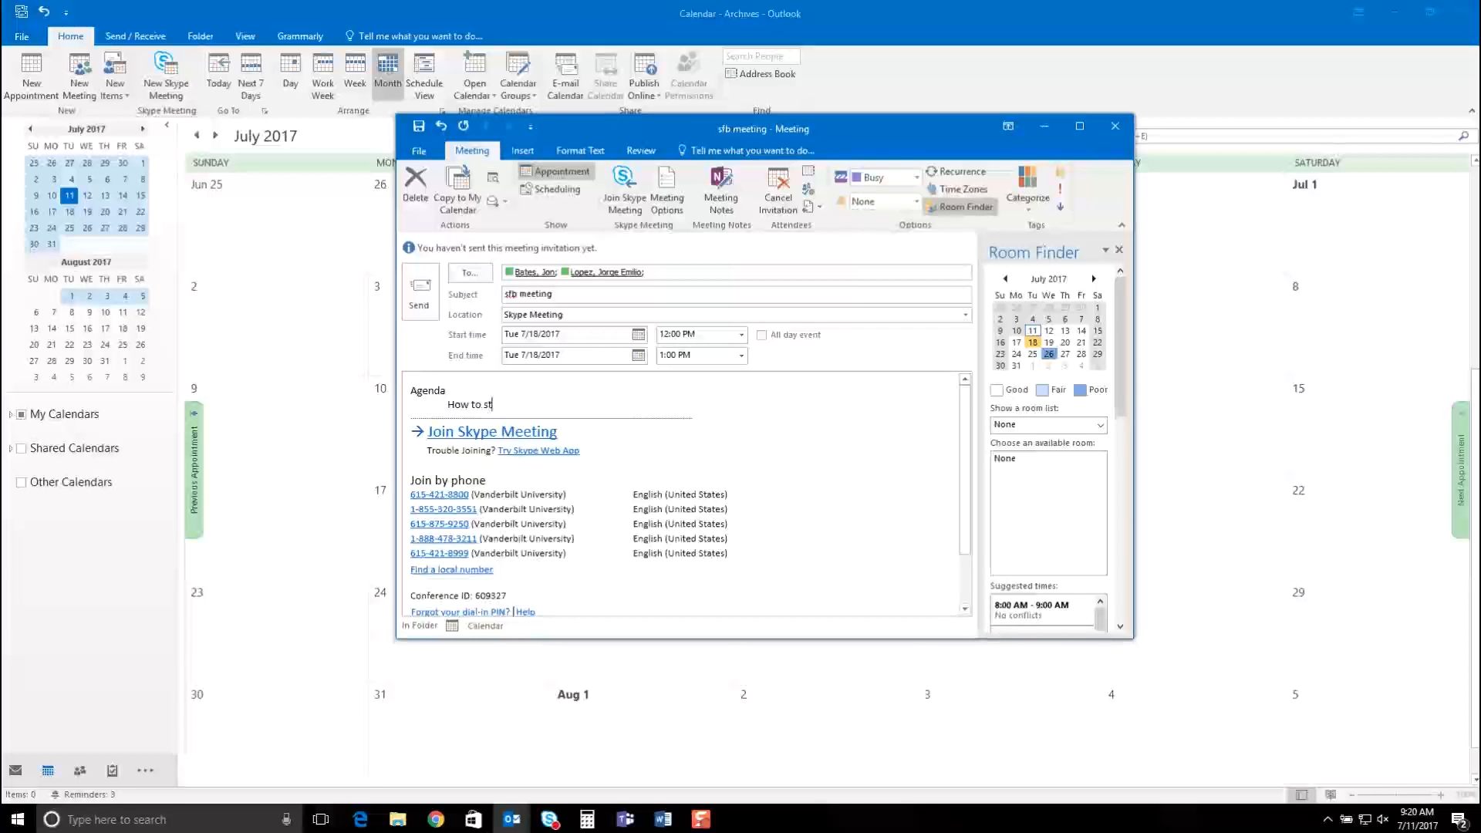
{"action": "type", "text": "art a"}
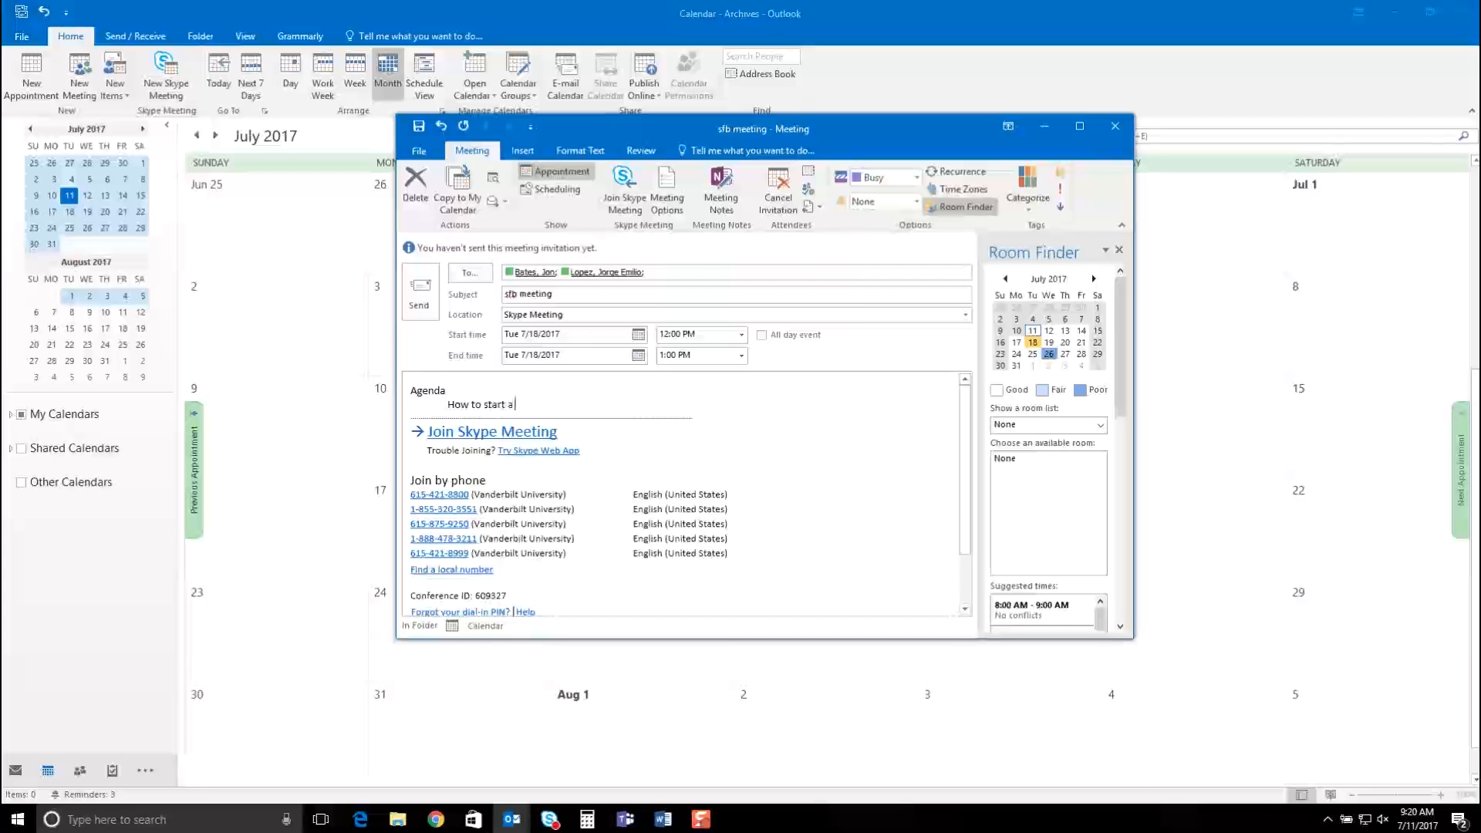
{"action": "type", "text": "sky"}
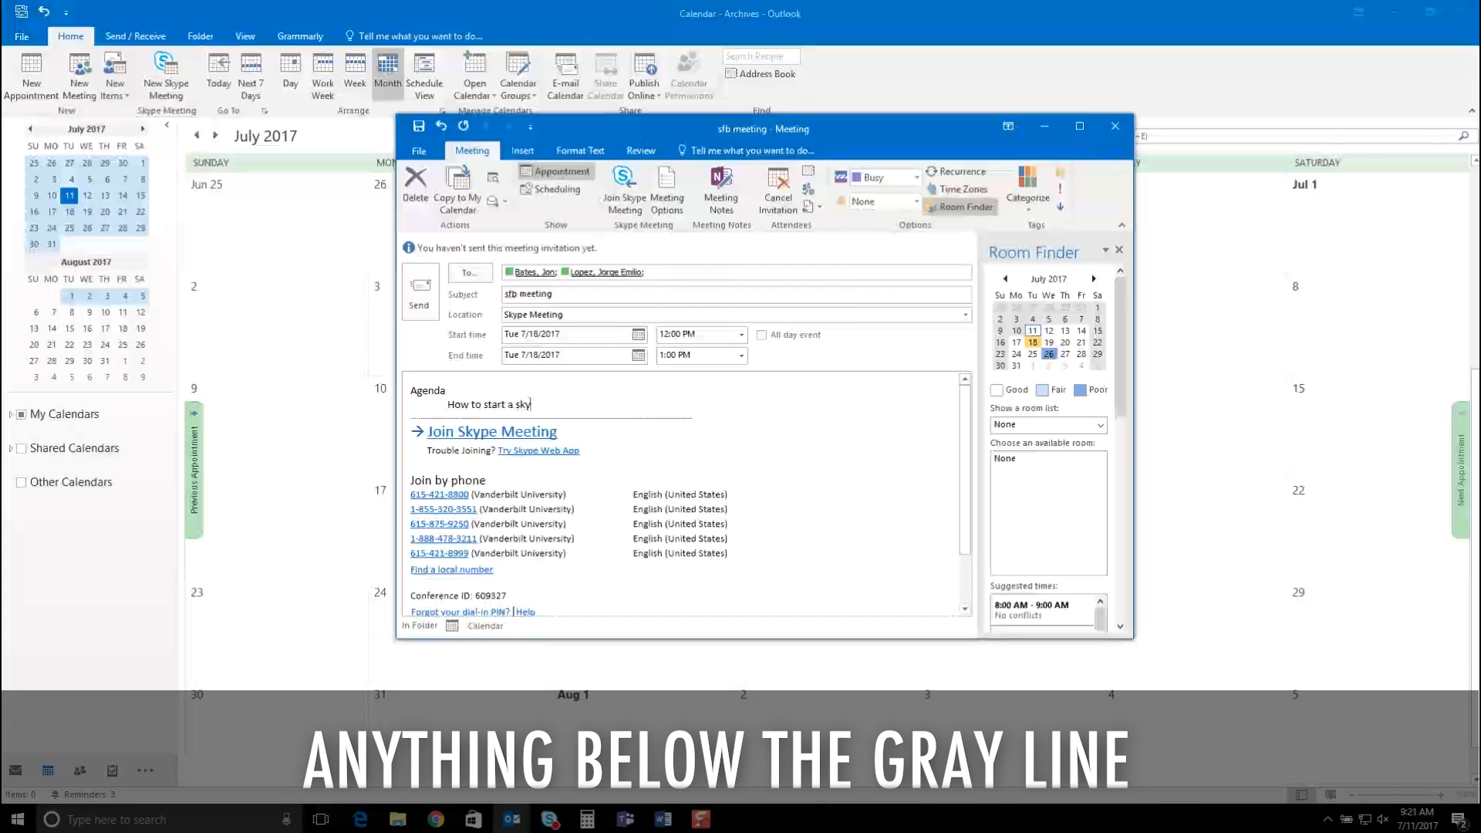
{"action": "type", "text": "pe for business"}
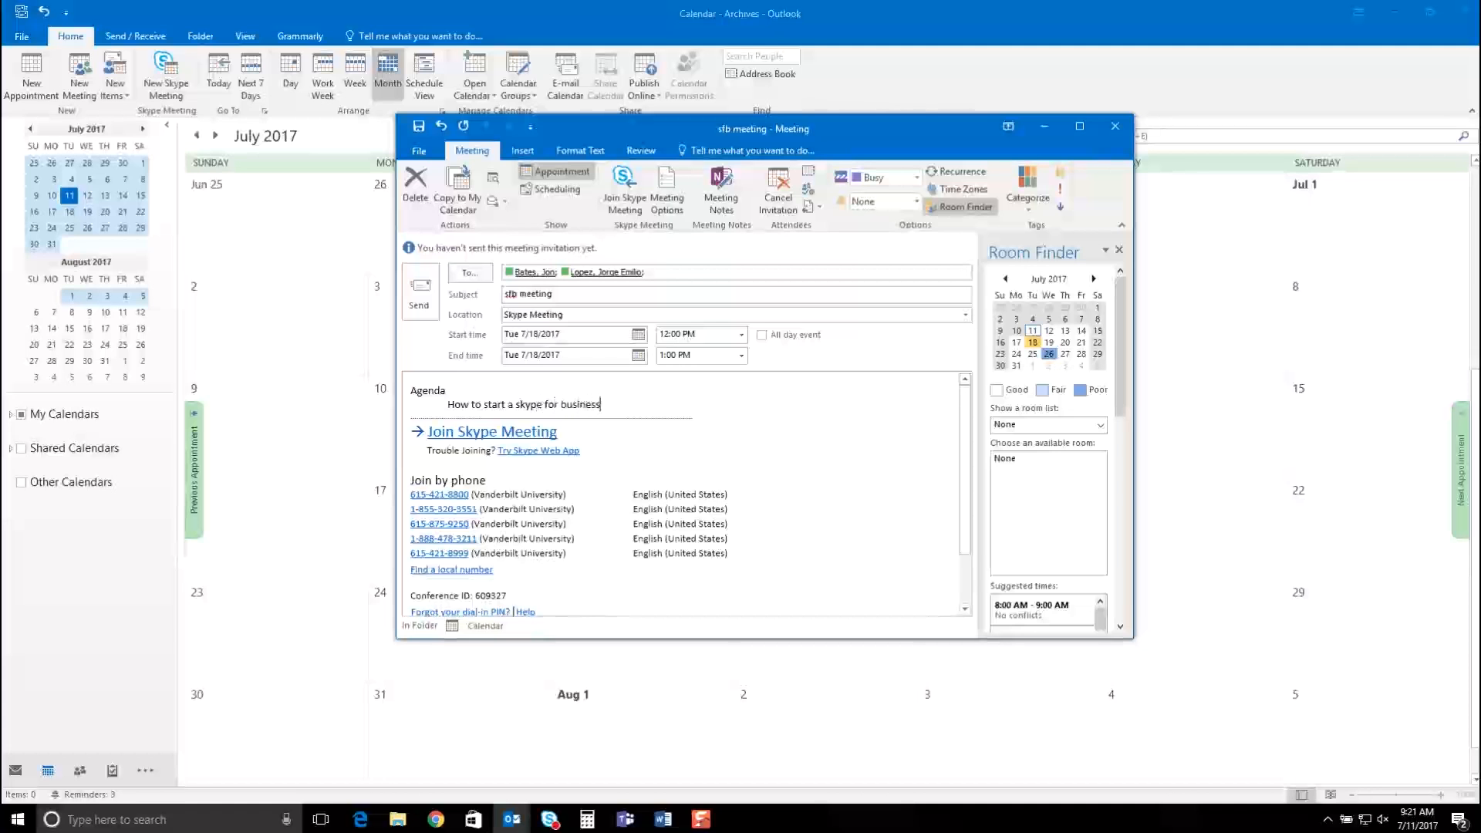
{"action": "type", "text": "meeting."}
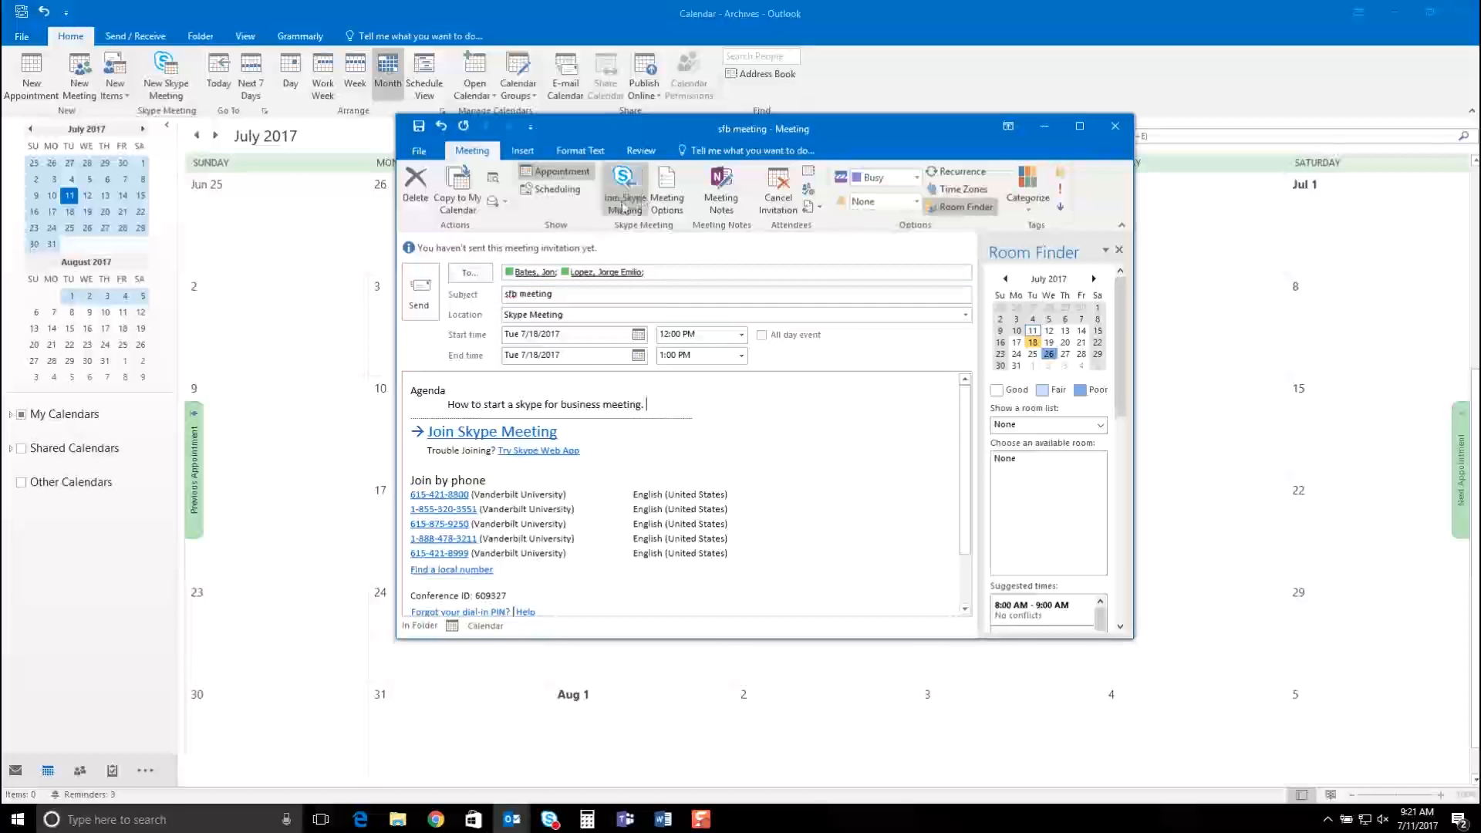
In Meeting Options, choose 'A new meeting space (I control permissions)' and confirm.
{"action": "left_click", "coordinate": [666, 189]}
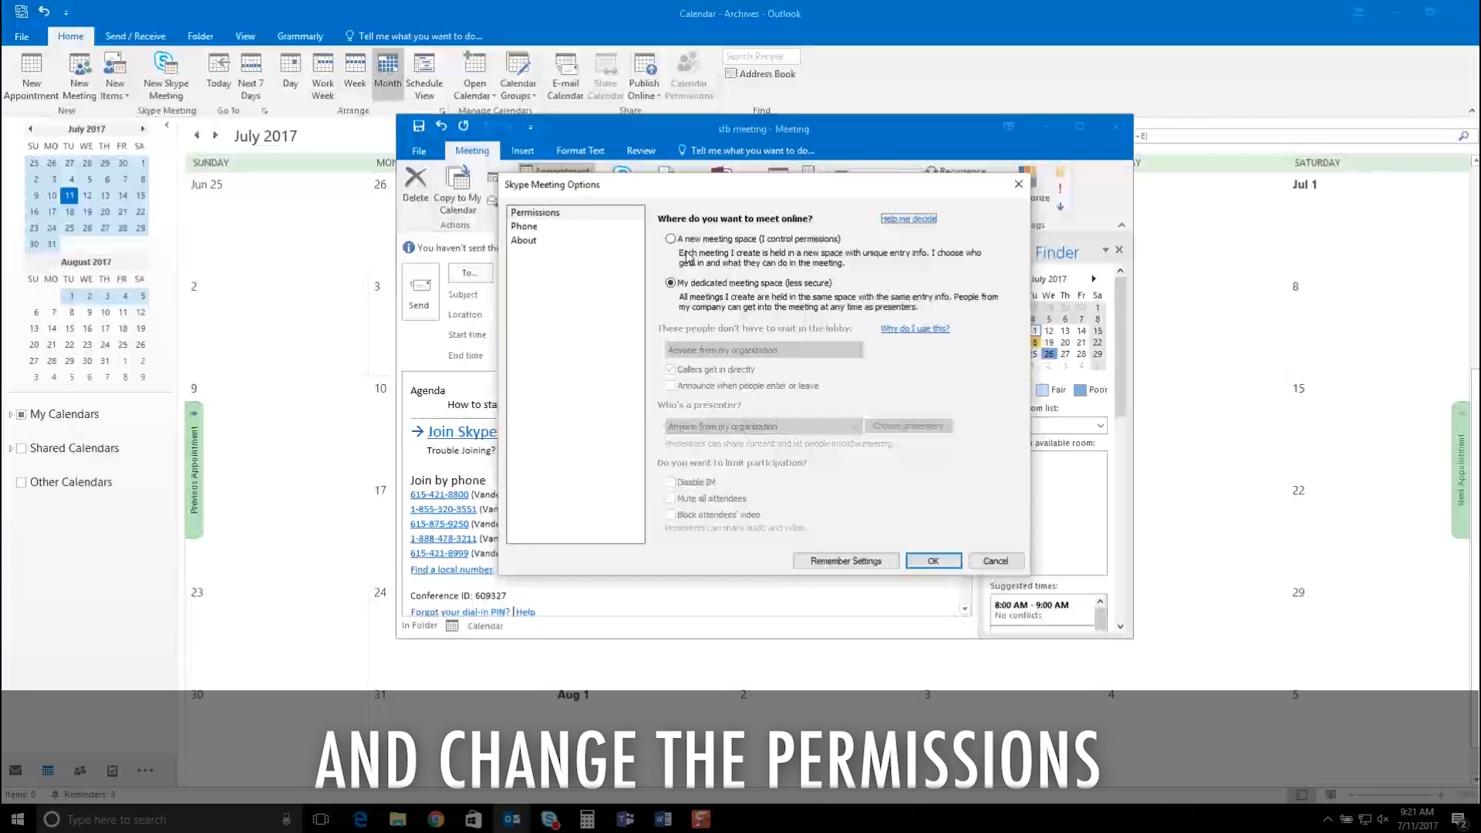
{"action": "left_click", "coordinate": [670, 238]}
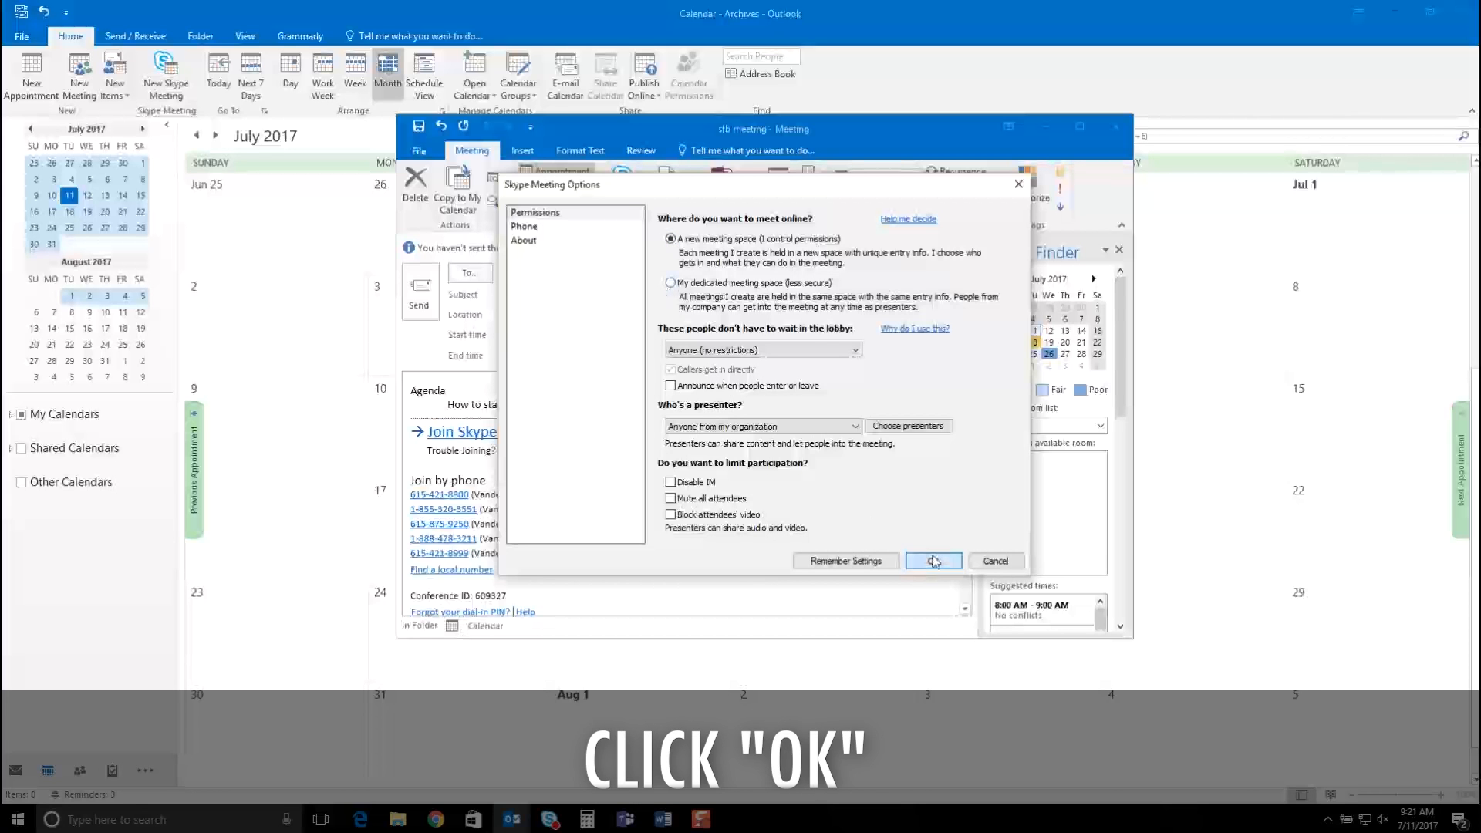
{"action": "left_click", "coordinate": [933, 560]}
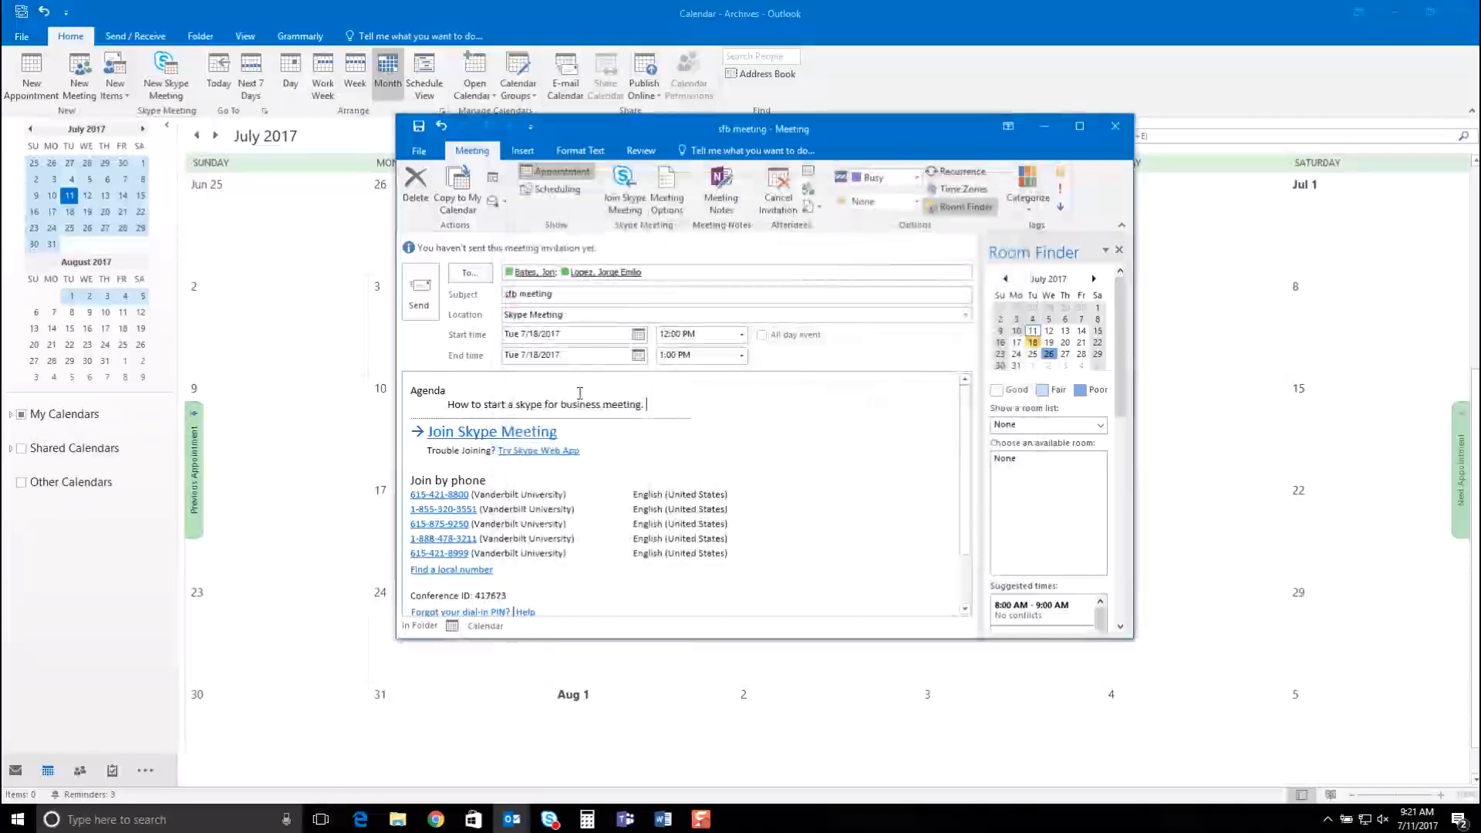